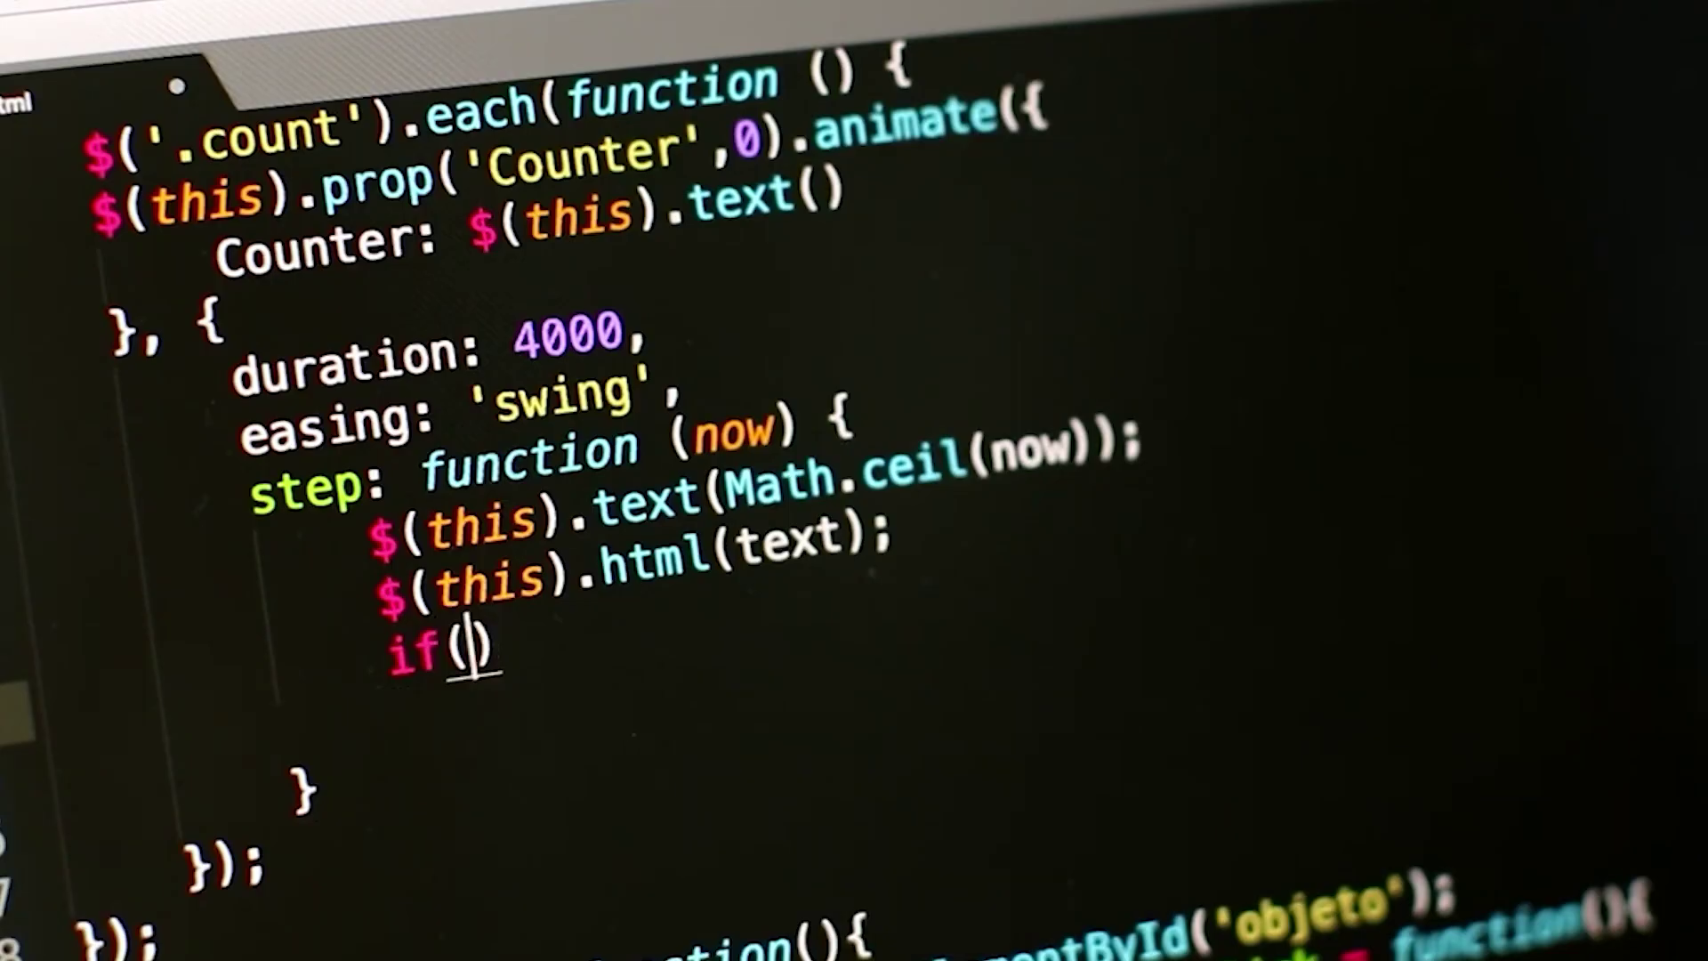
type("initia")
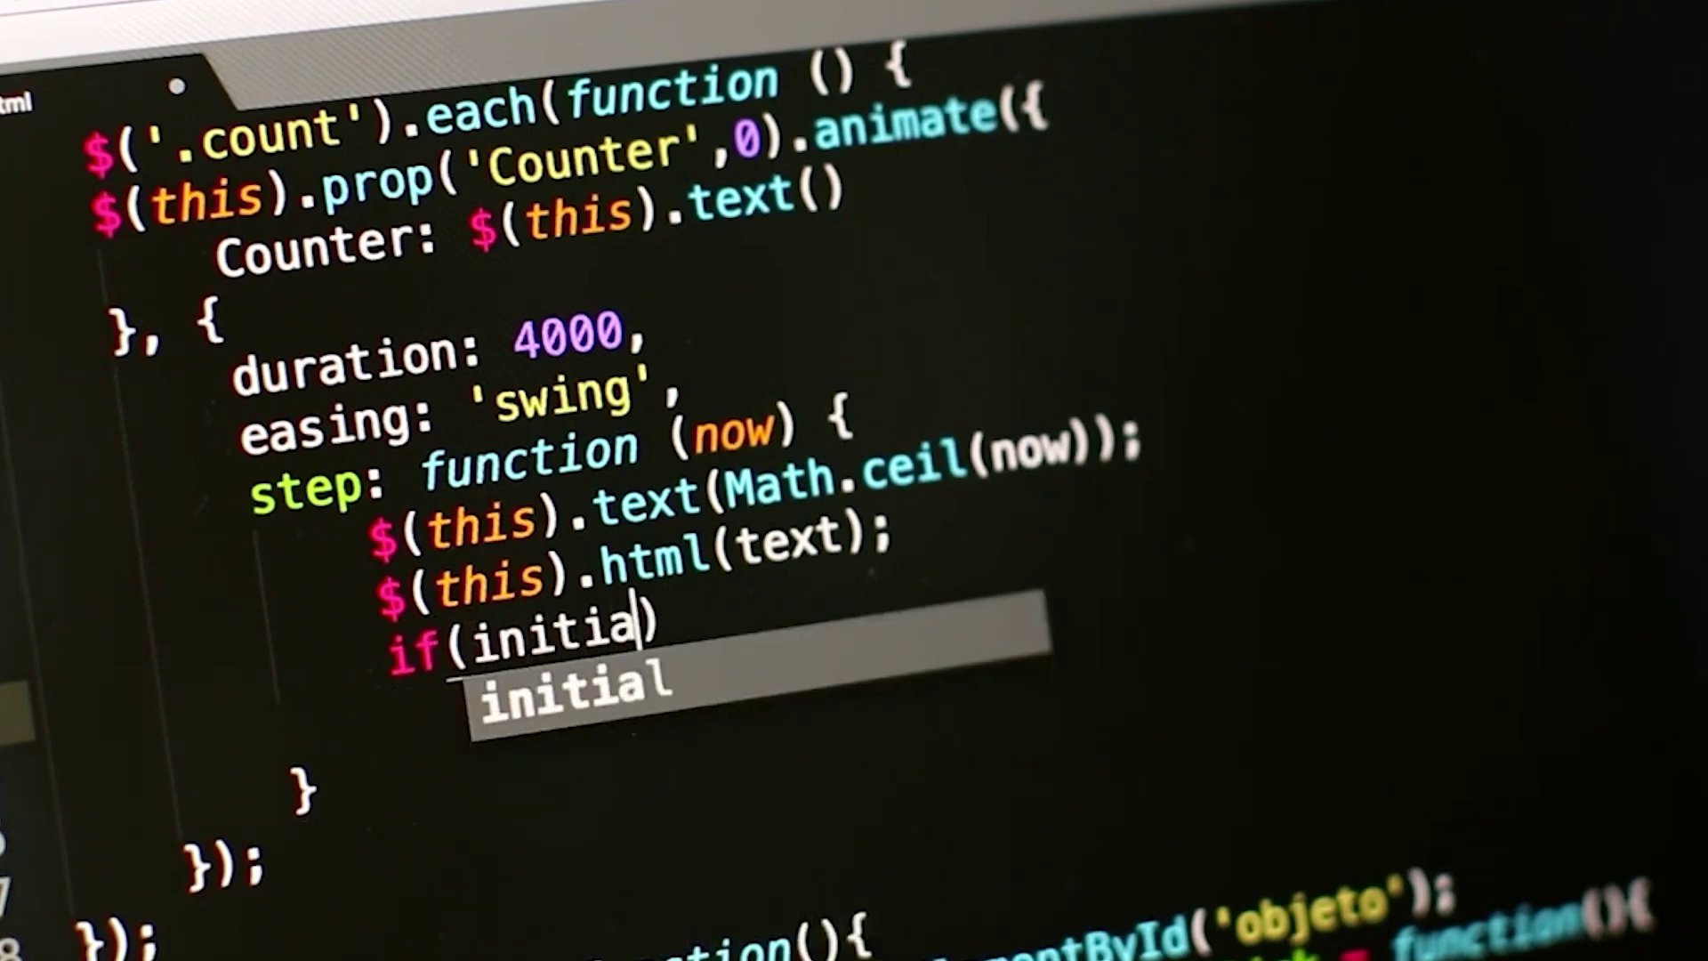